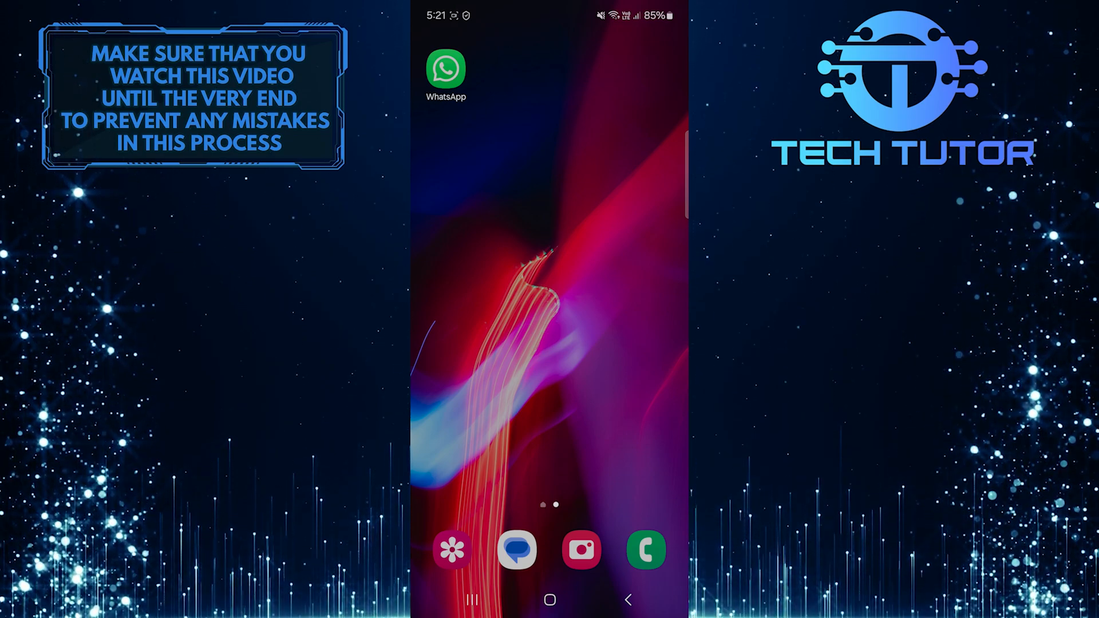
Launch WhatsApp from the home screen, showing the Arabic chat list.
{"action": "left_click", "coordinate": [444, 69]}
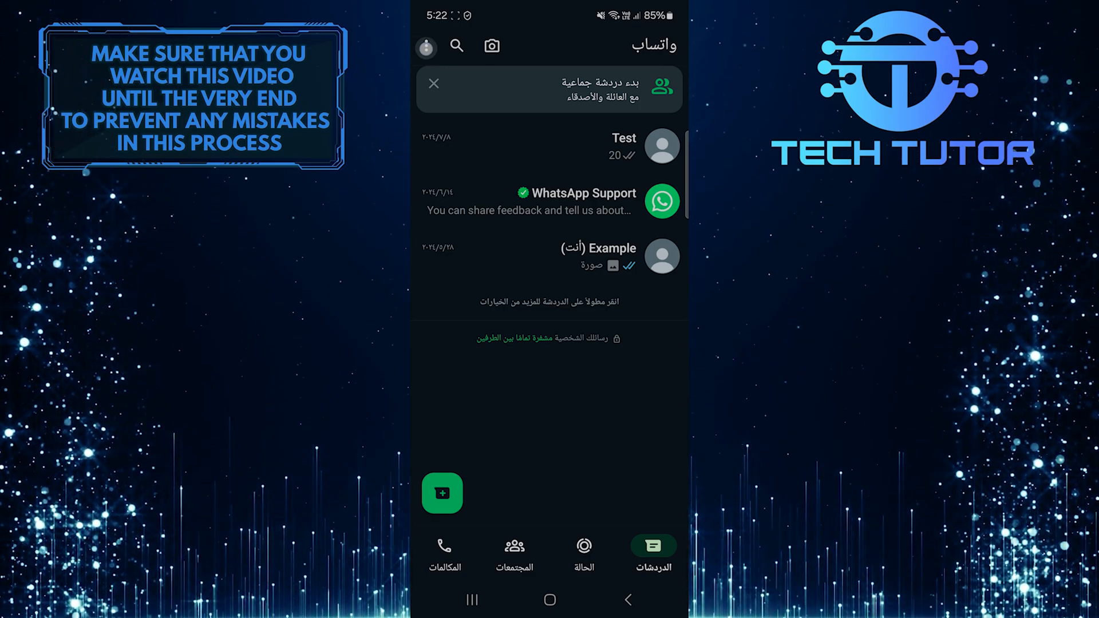
Open الإعدادات (Settings) from the chat list's overflow menu.
{"action": "left_click", "coordinate": [426, 45]}
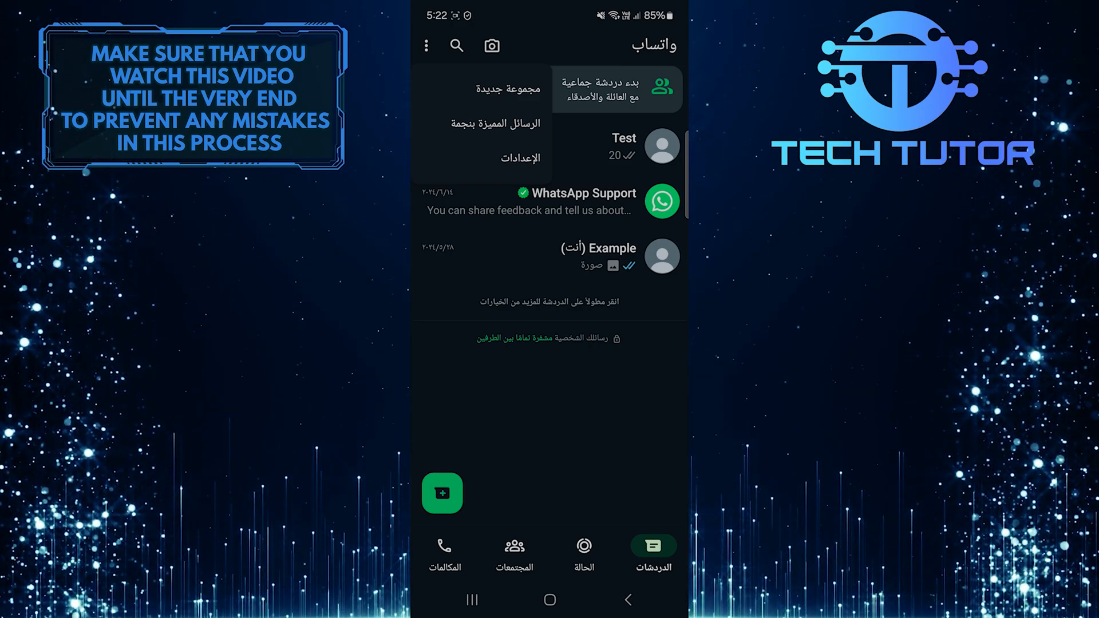
{"action": "left_click", "coordinate": [512, 158]}
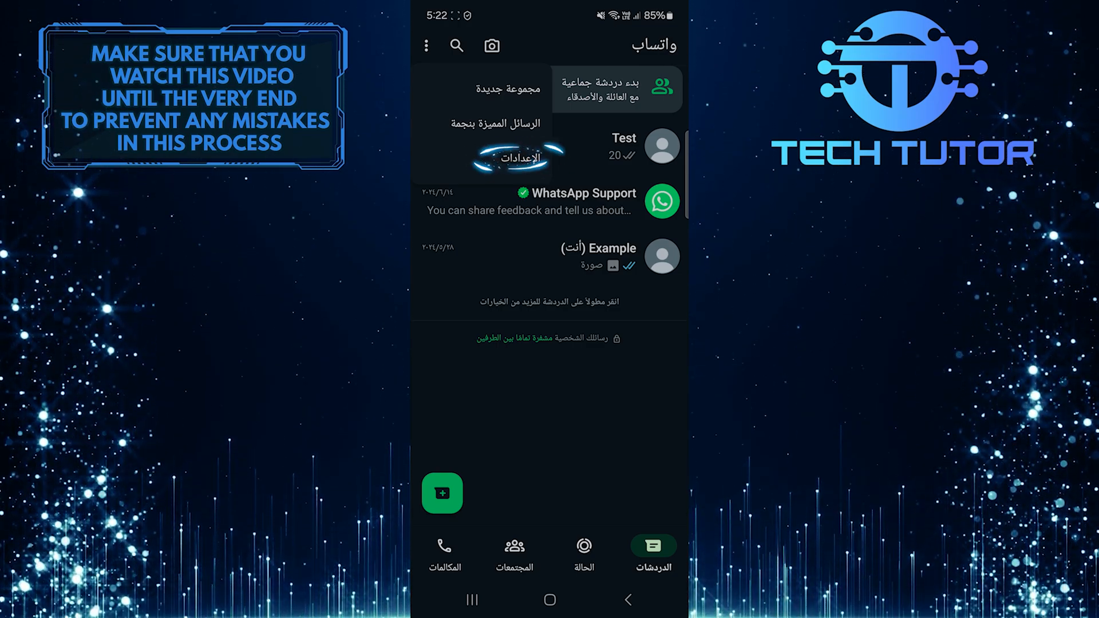
{"action": "left_click", "coordinate": [503, 157]}
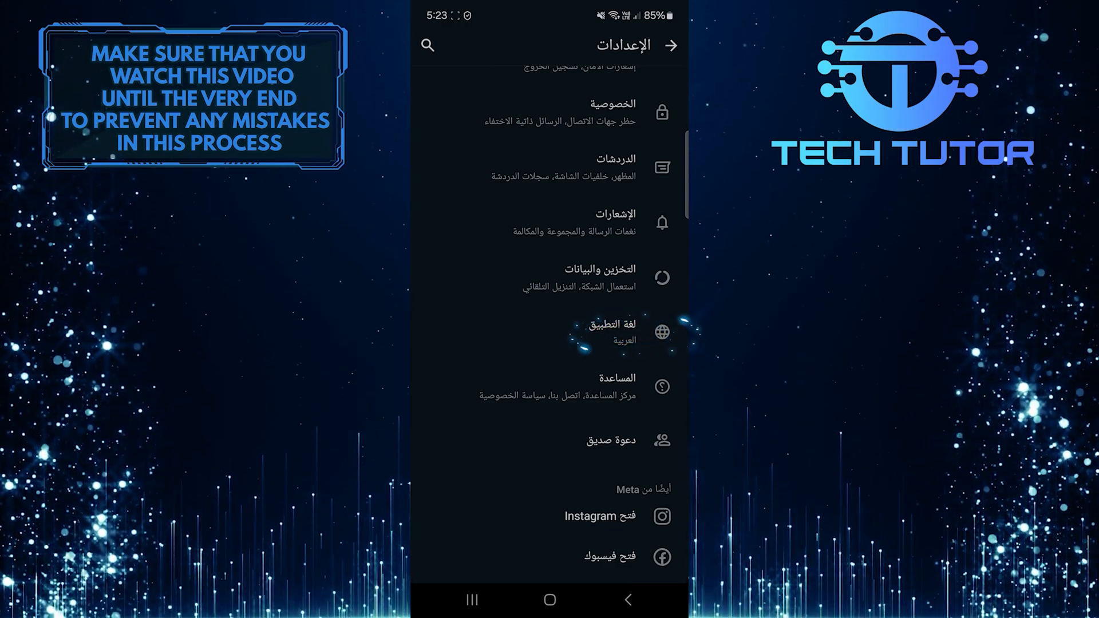
Set App language to English (device's language) and return to the chat list.
{"action": "left_click", "coordinate": [604, 325]}
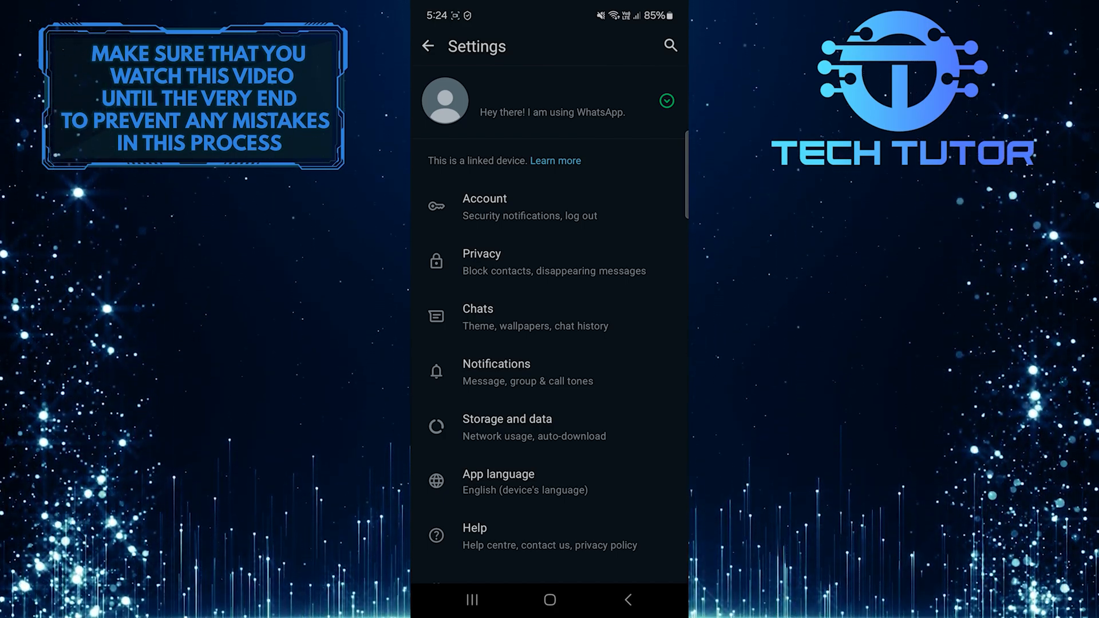
{"action": "left_click", "coordinate": [427, 46]}
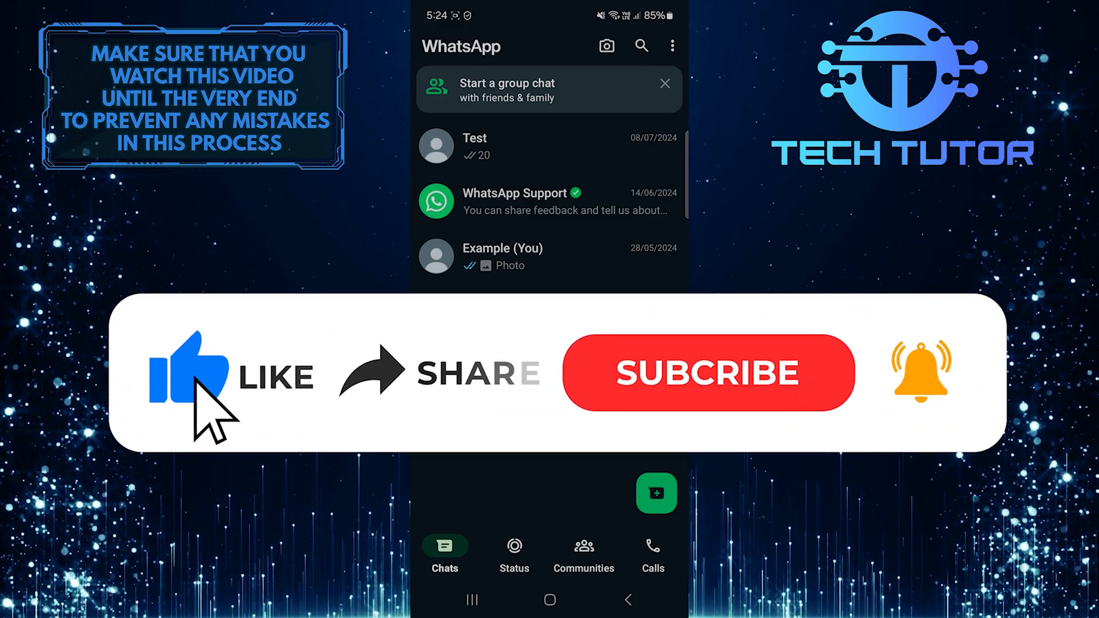
{"action": "mouse_move", "coordinate": [392, 400]}
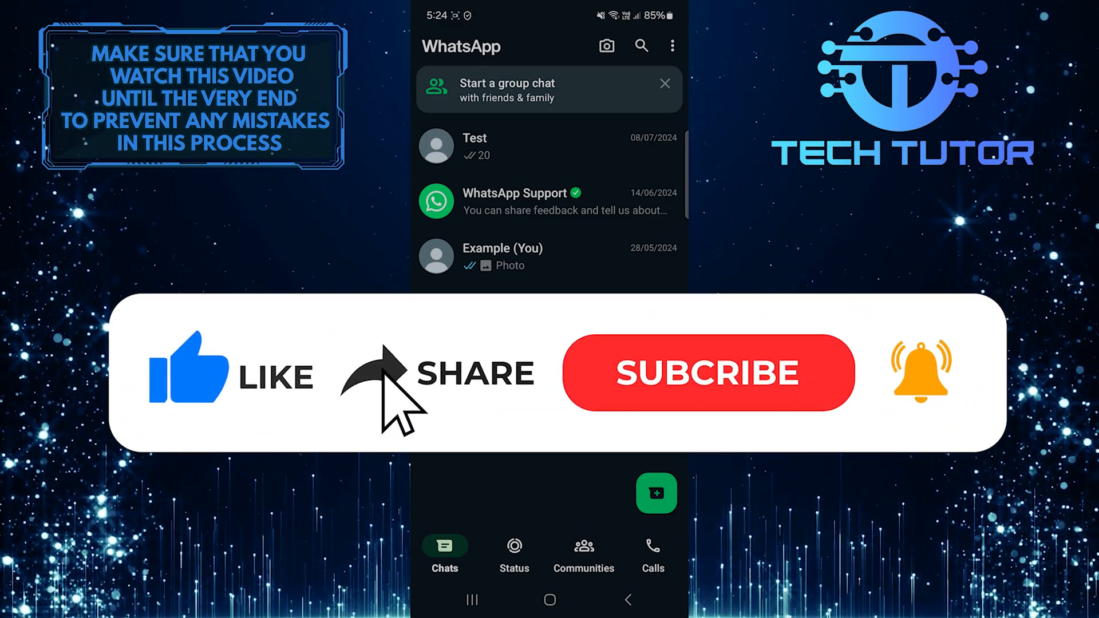